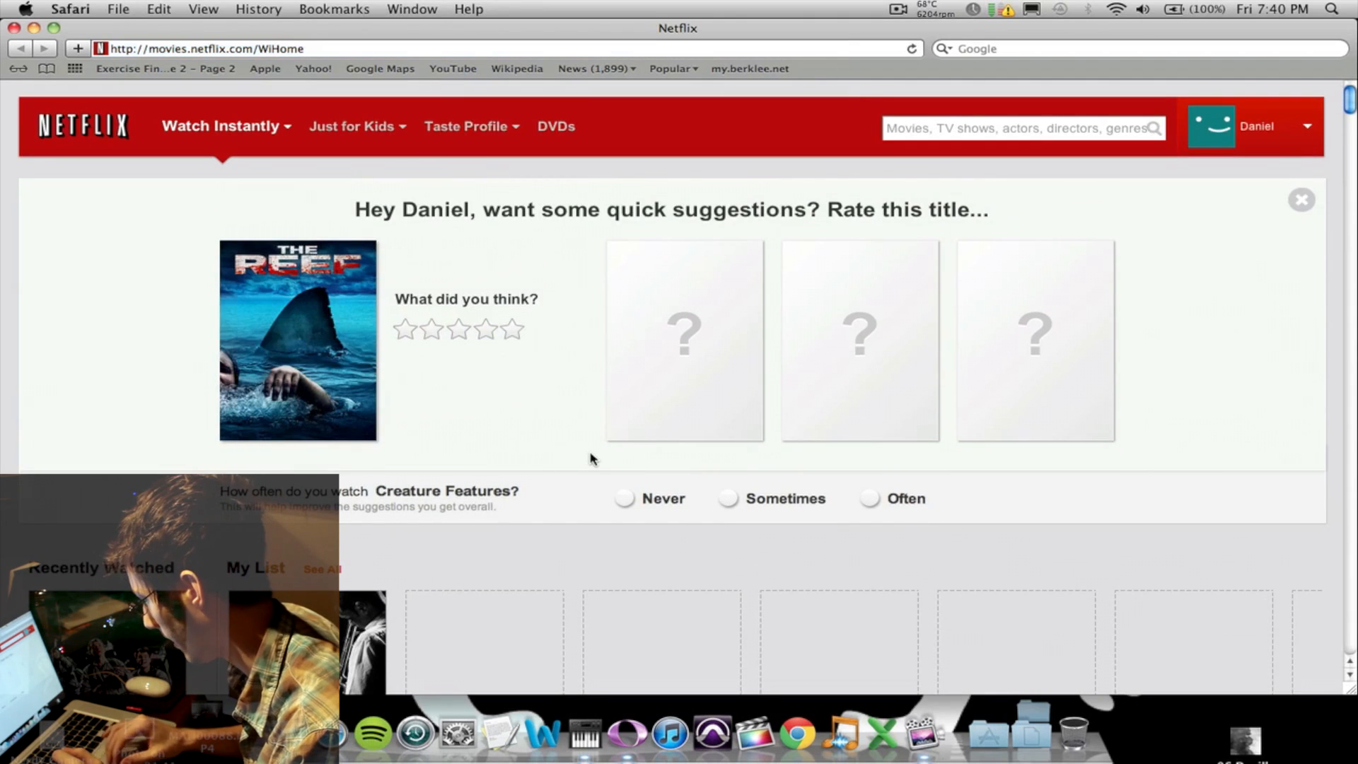
- Give The Reef a three-star rating on Netflix
click(459, 329)
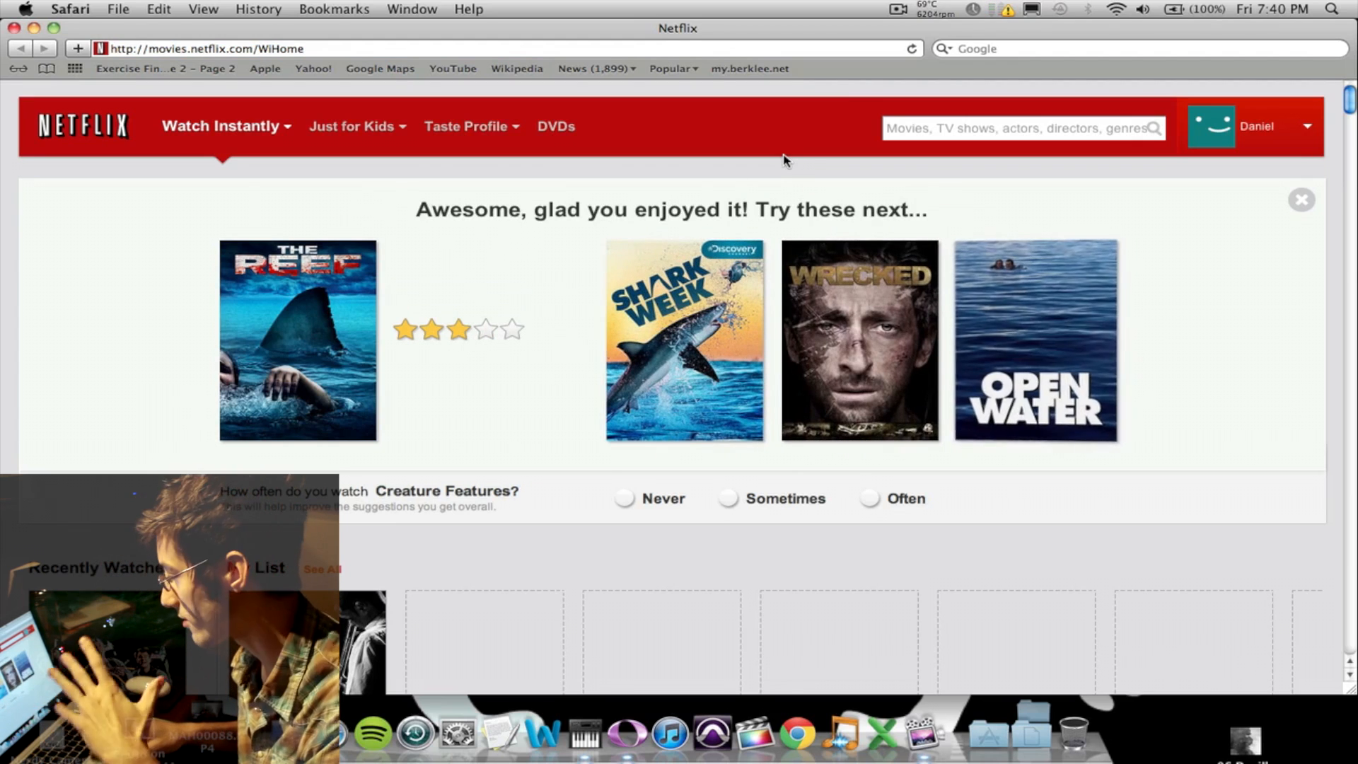
mouse_move(794, 733)
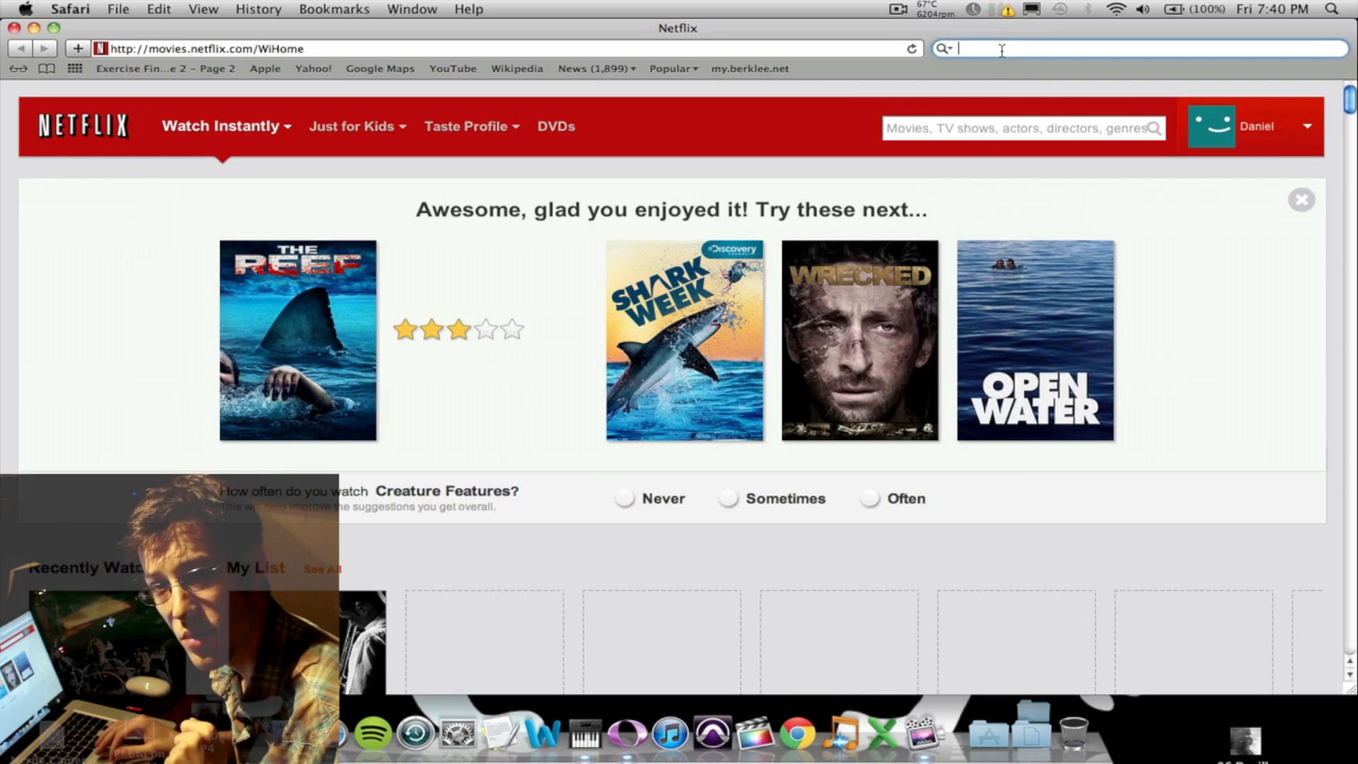
mouse_move(931, 100)
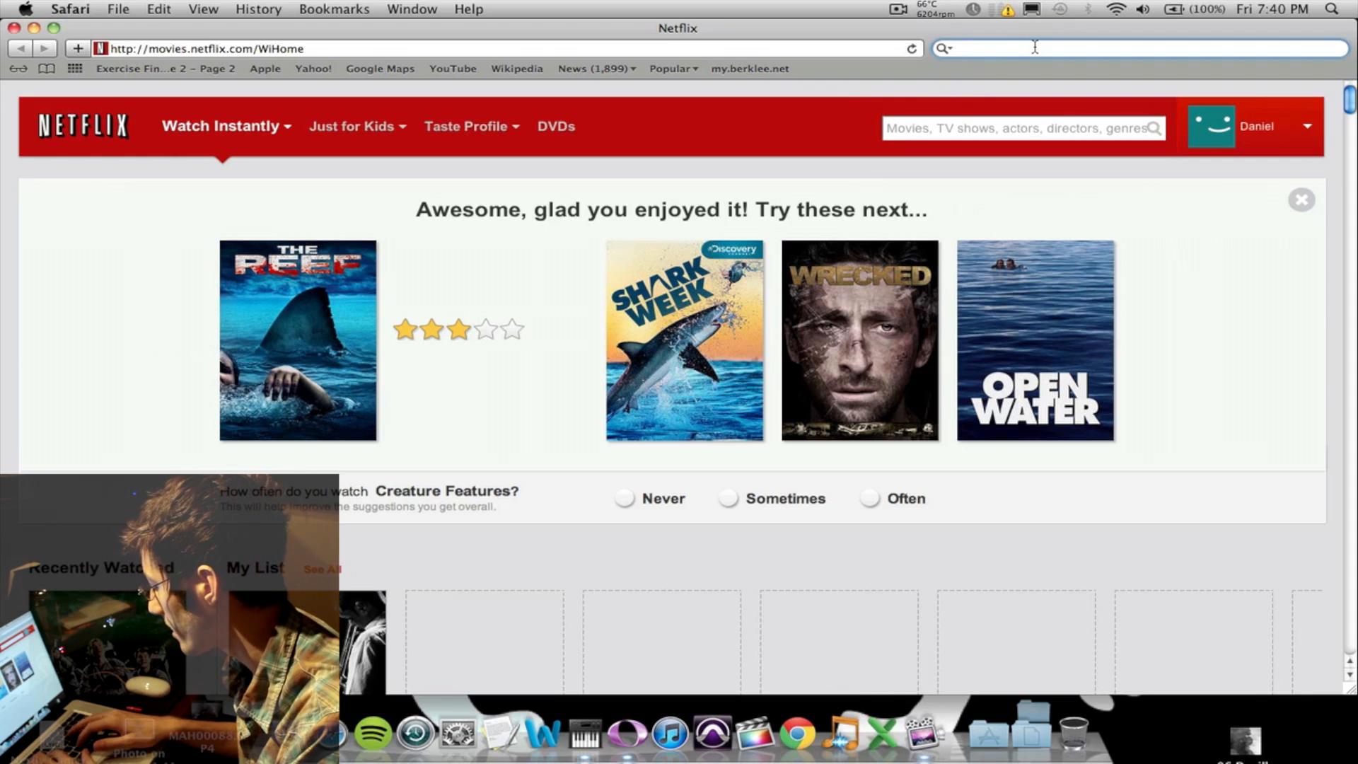
- Search Google for 'torrents' from the Safari toolbar
text(torret)
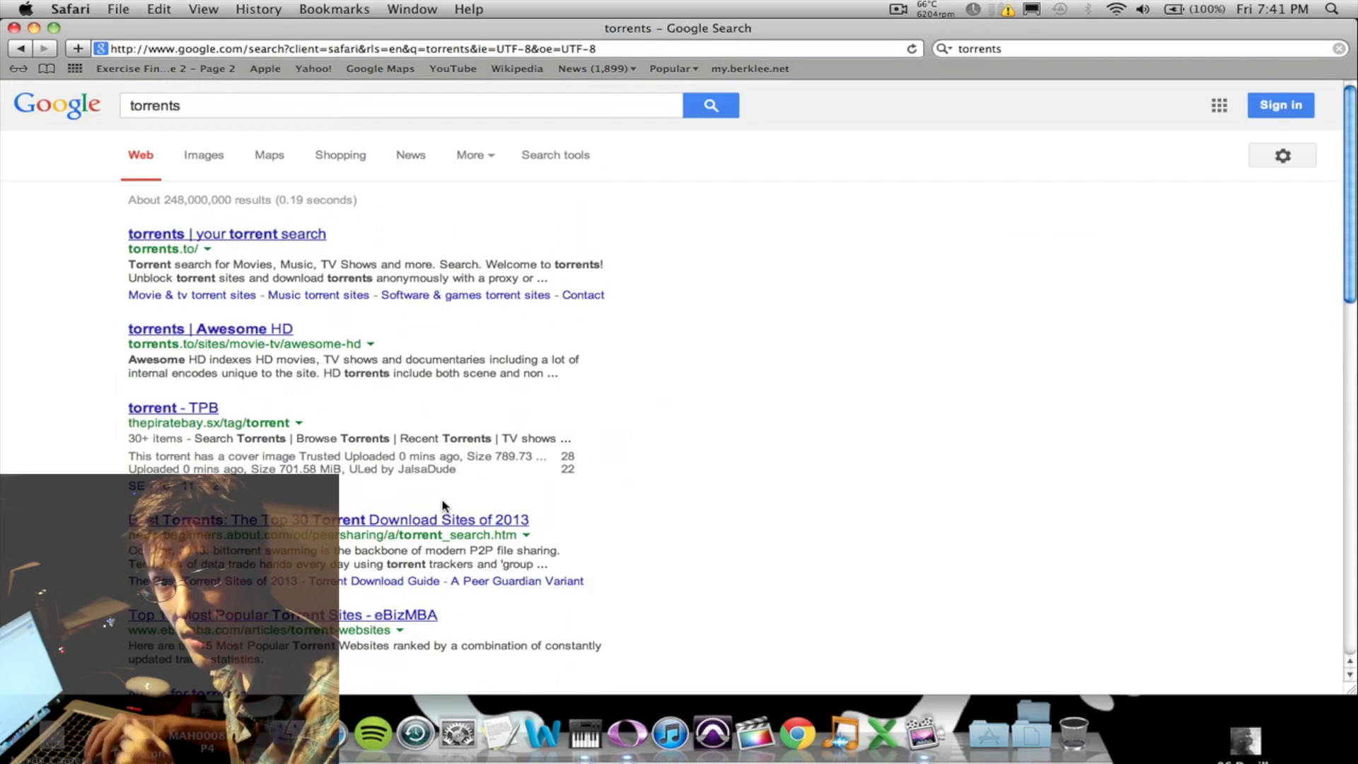
- Open the 'torrents | your torrent search' result and scroll through its list of sites
click(226, 233)
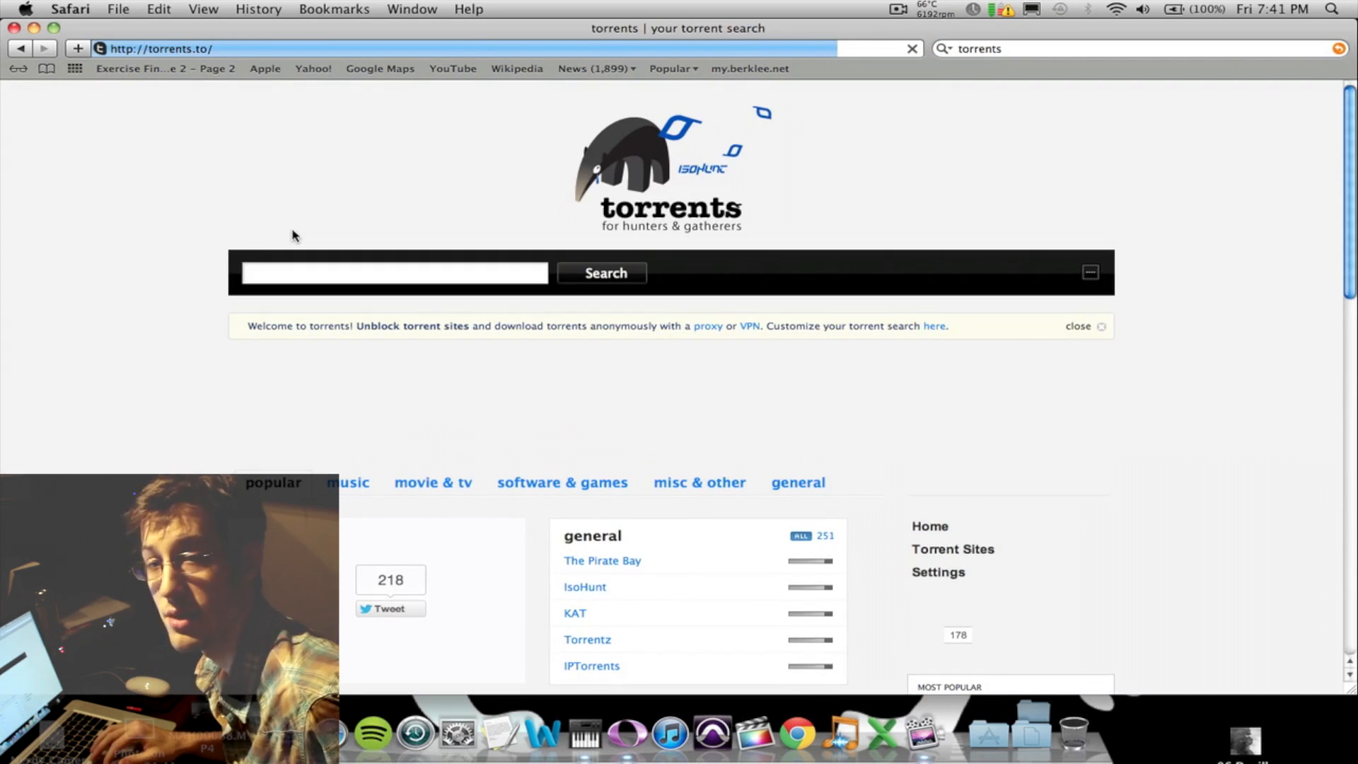
scroll(down, 3)
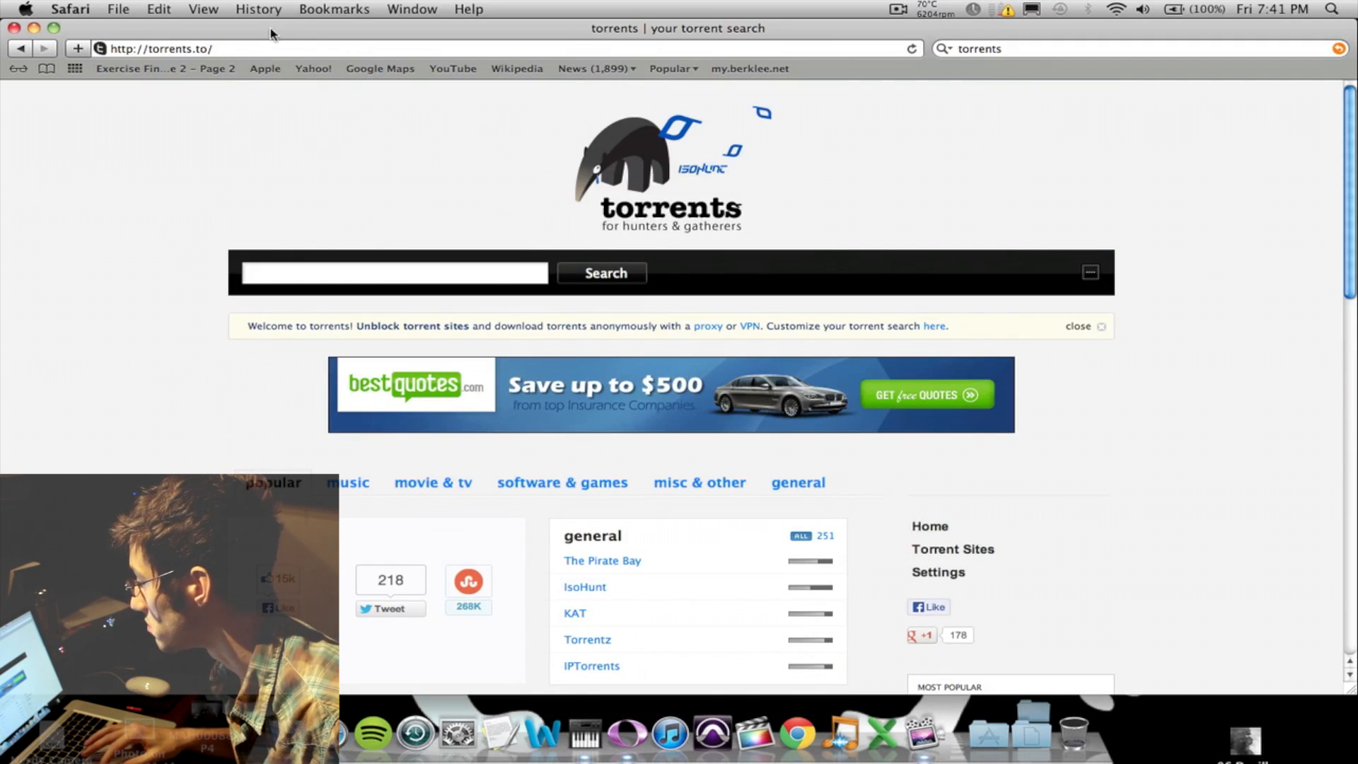
mouse_move(235, 42)
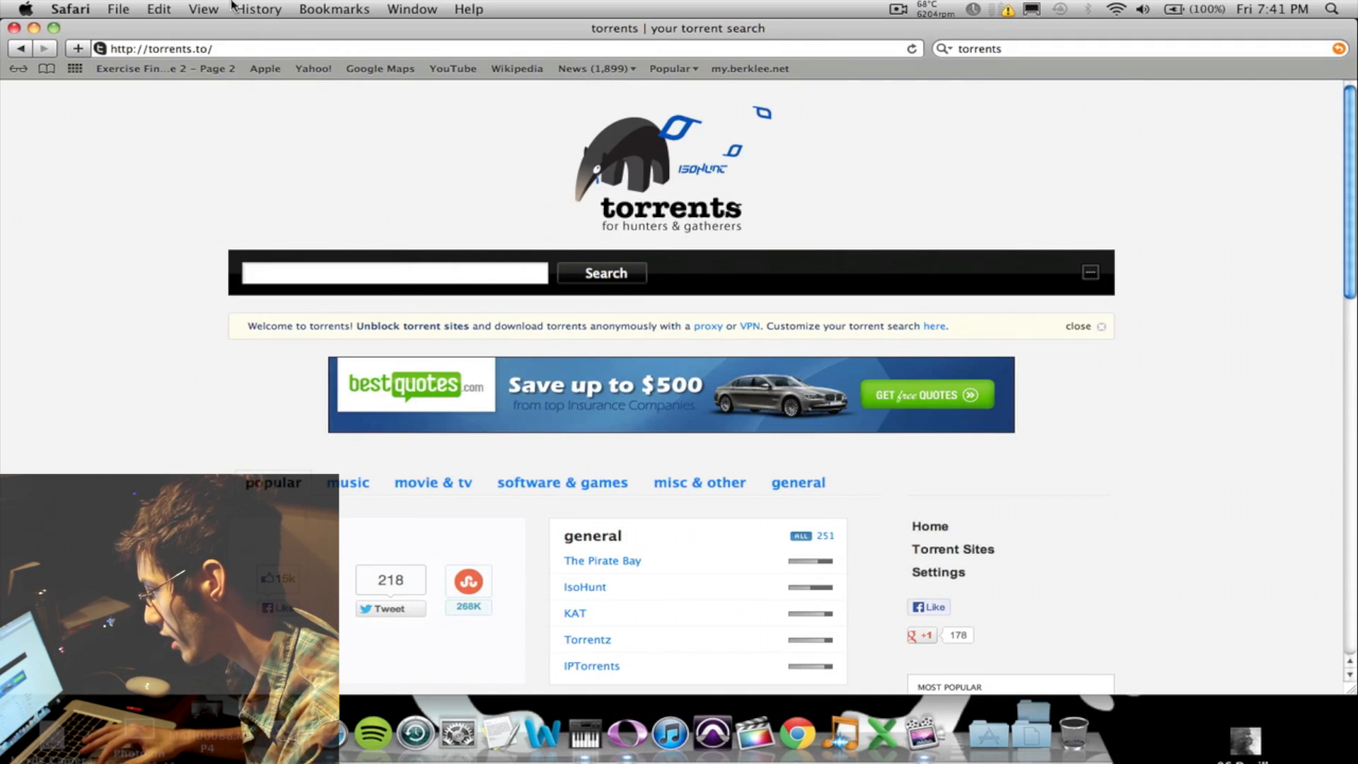
- Clear all browsing history from the History menu
click(259, 8)
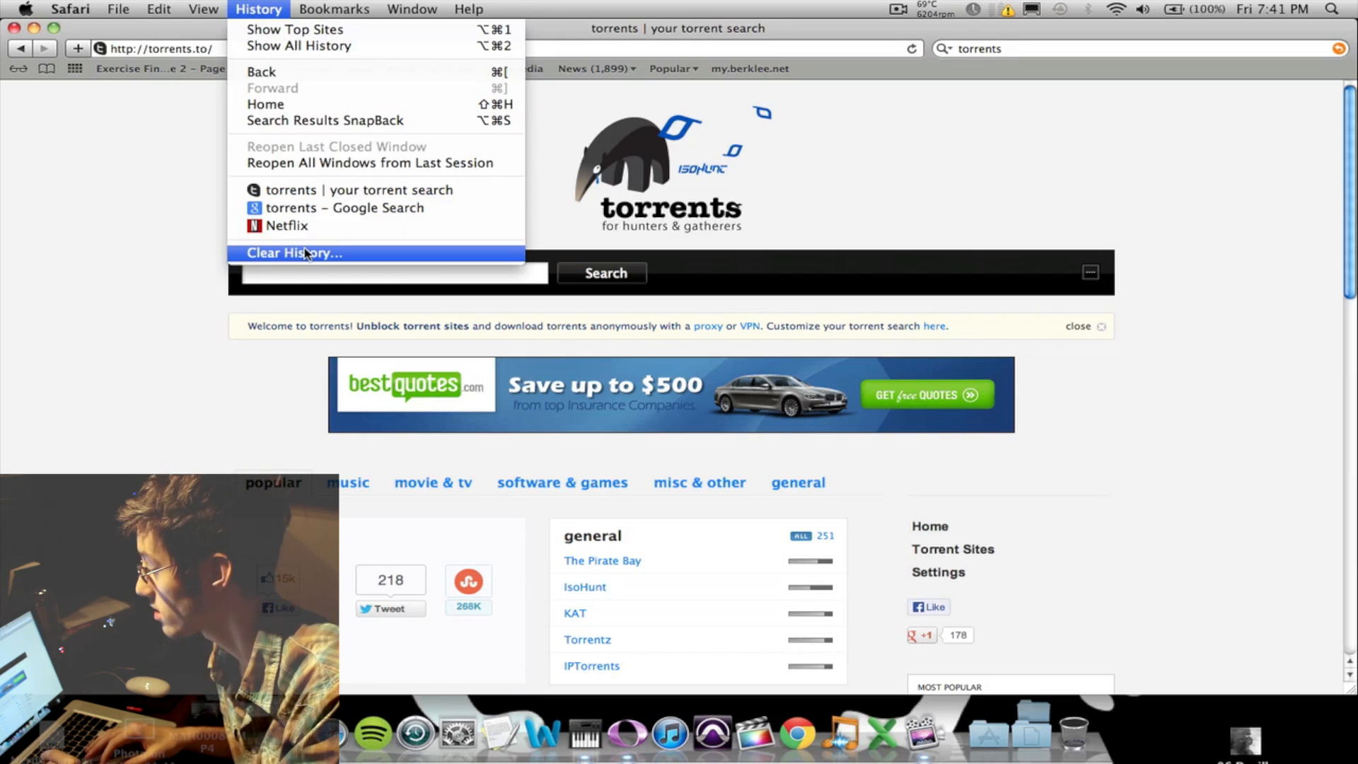
click(295, 252)
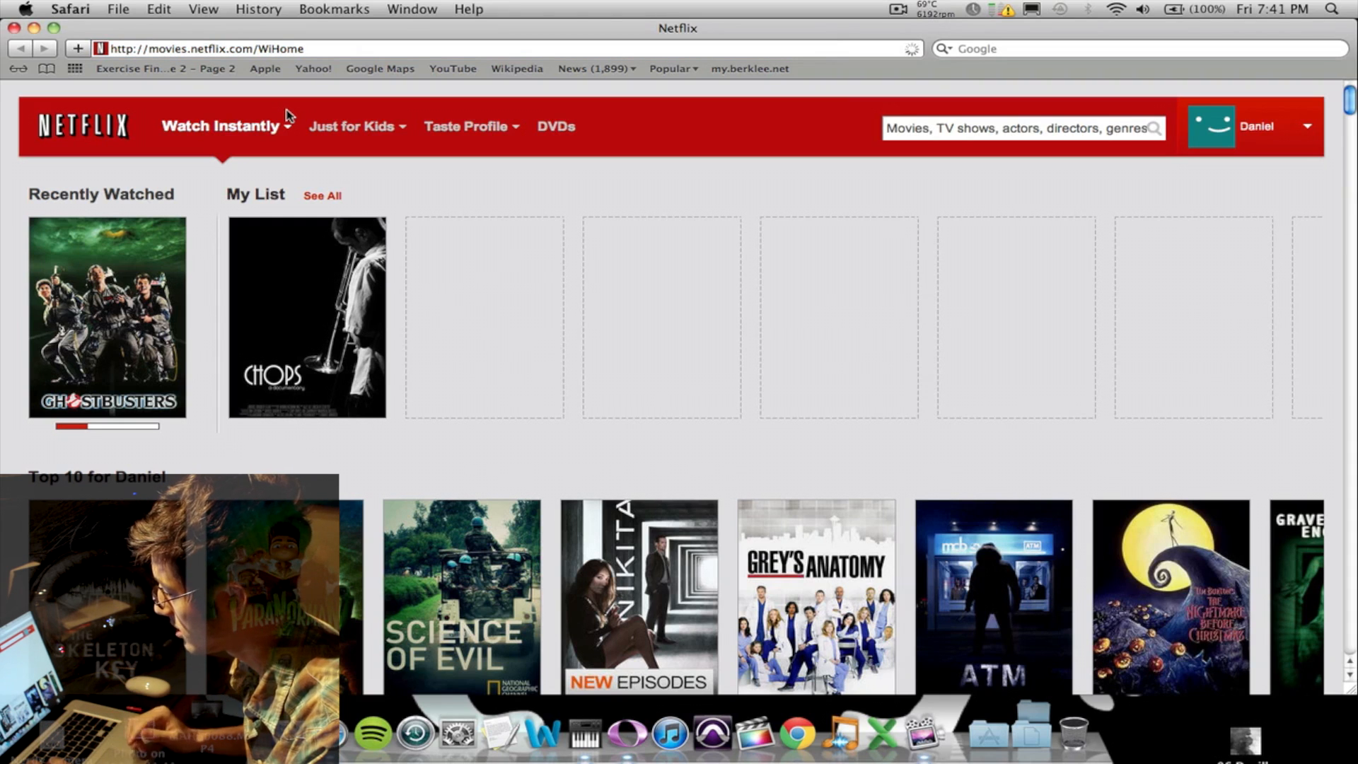
mouse_move(1137, 112)
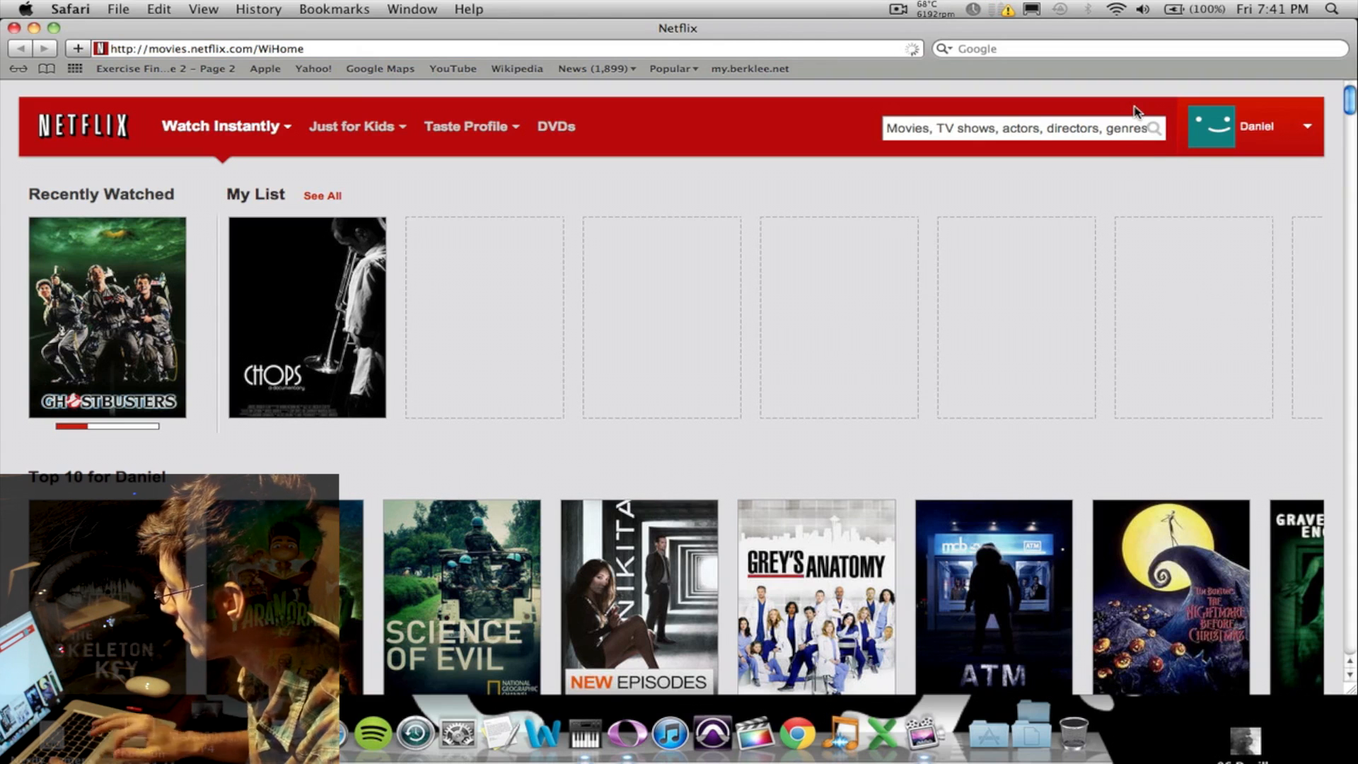
click(259, 9)
text(torrents)
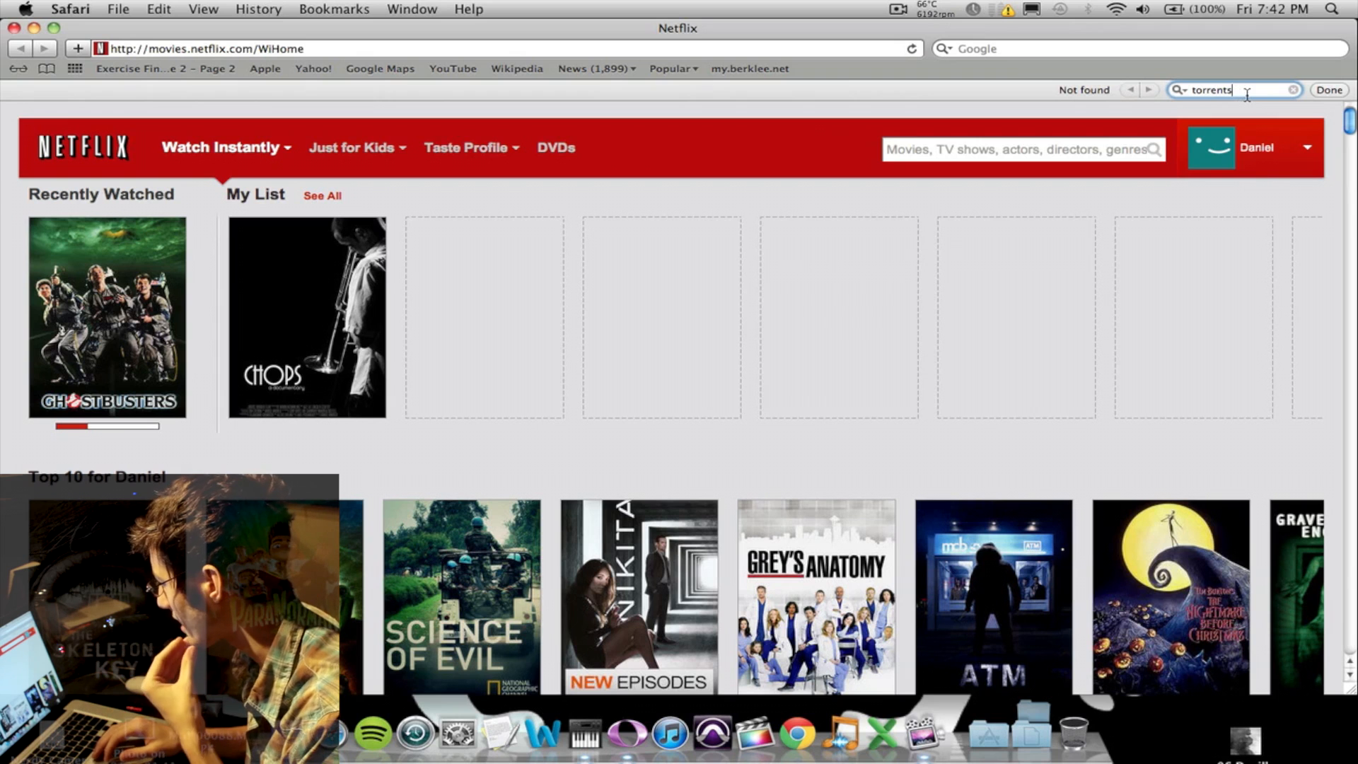
mouse_move(993, 602)
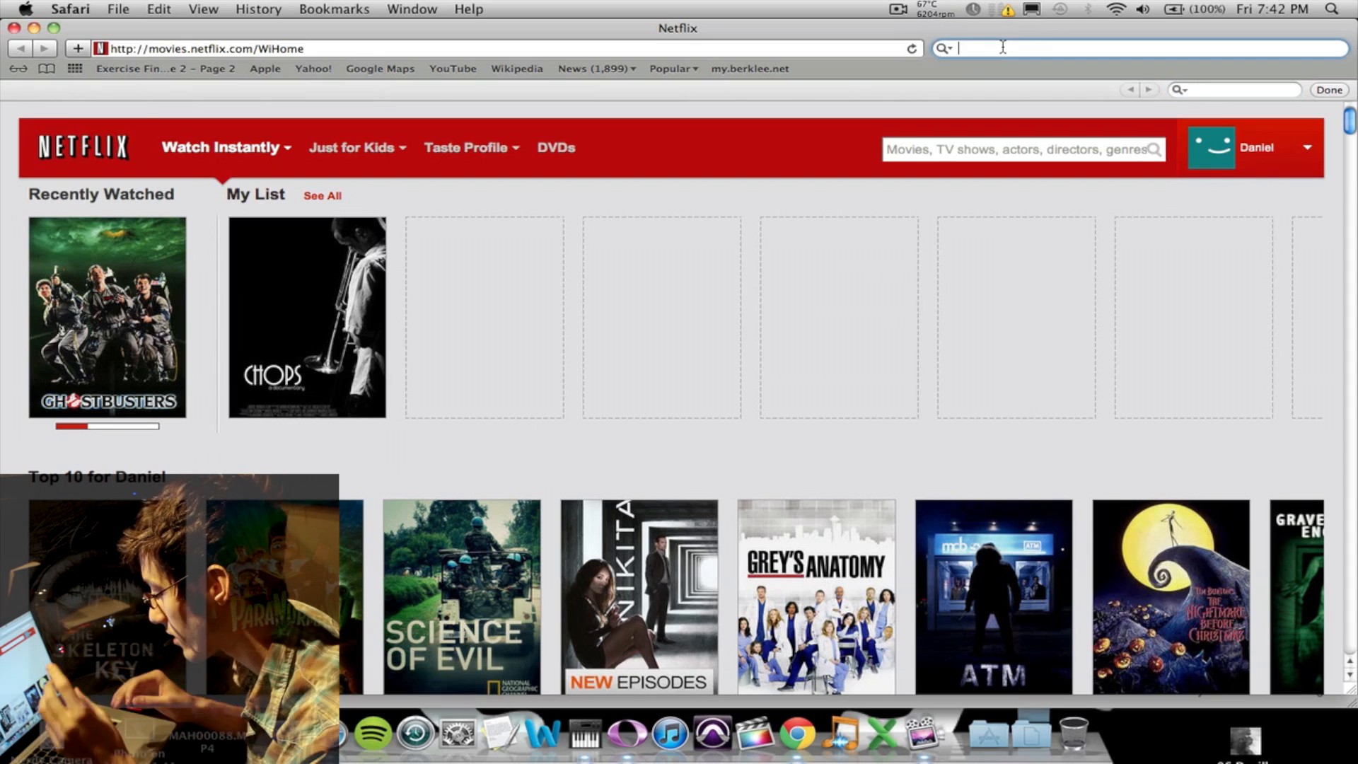
- Search Google for 'free torrent', then view the History menu's entries
text(fre)
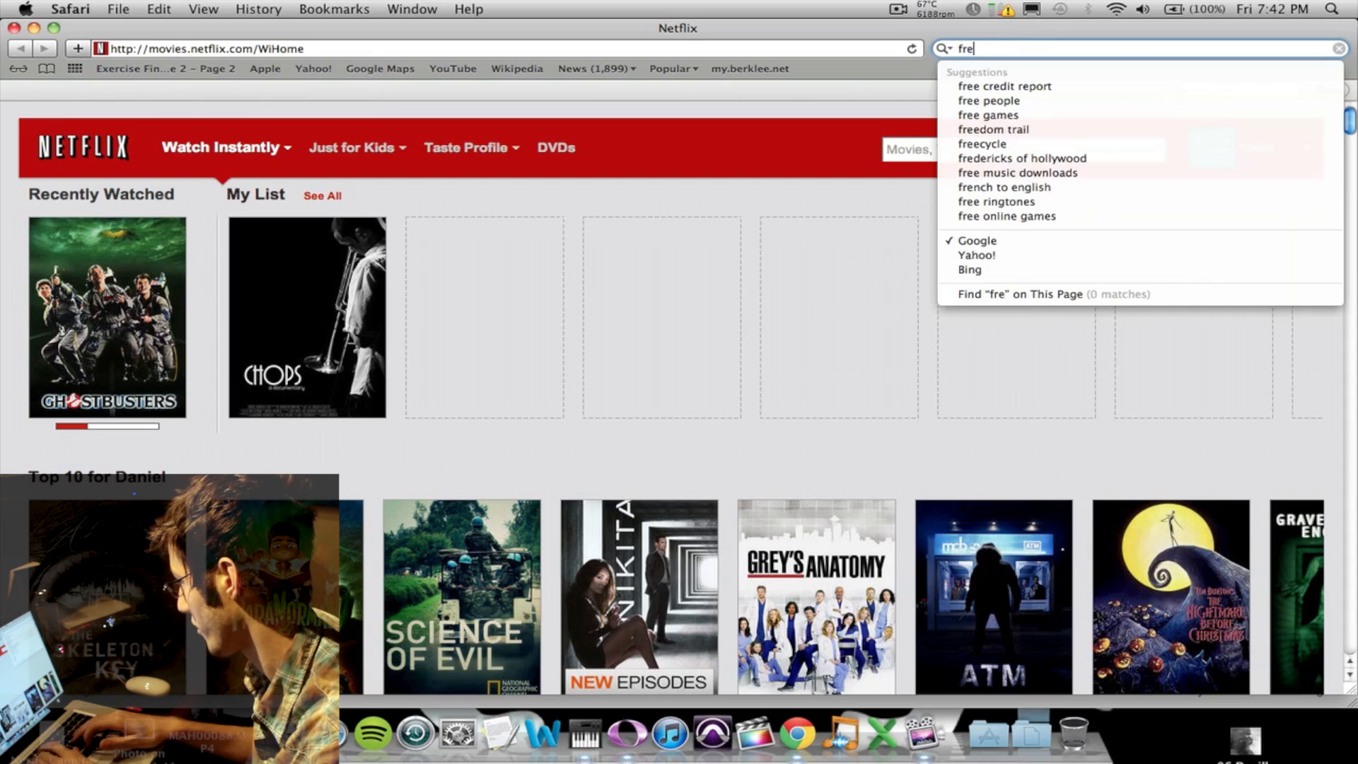
key(Return)
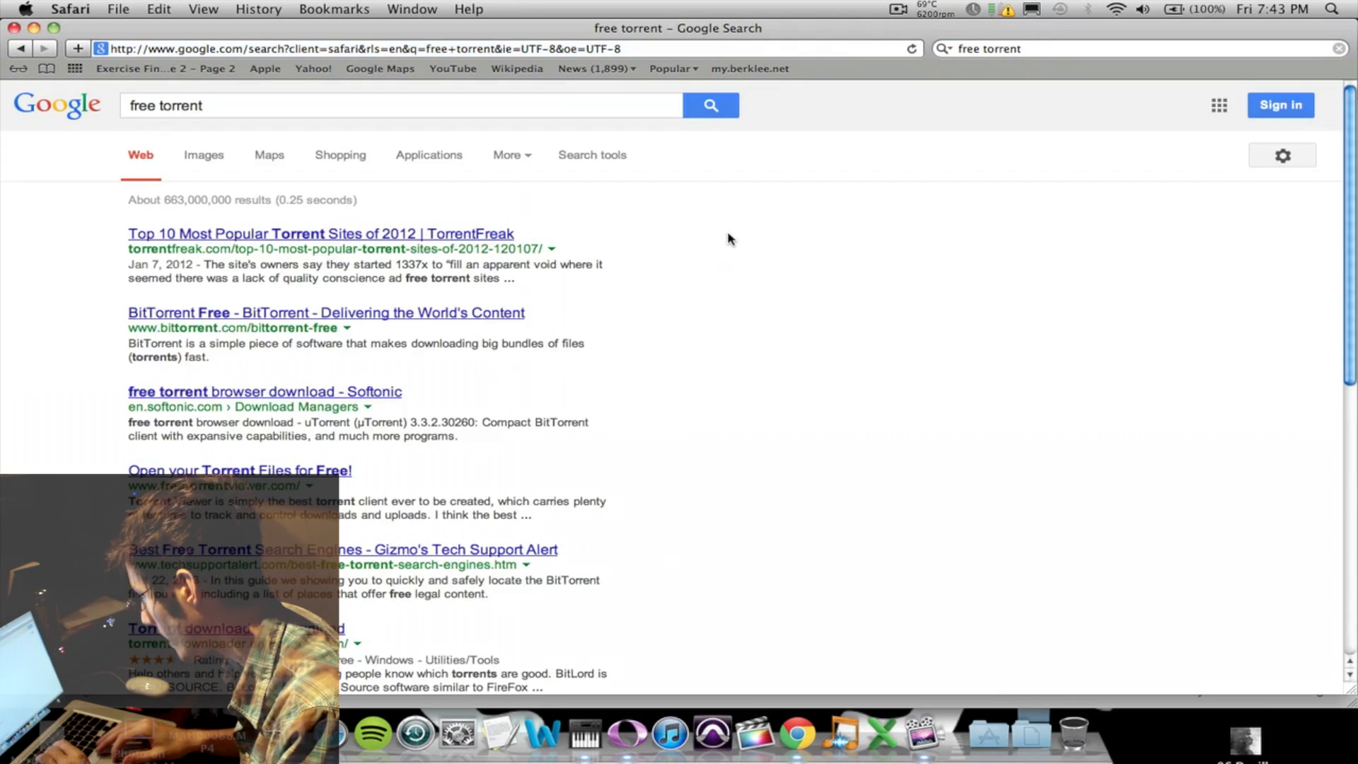
click(259, 8)
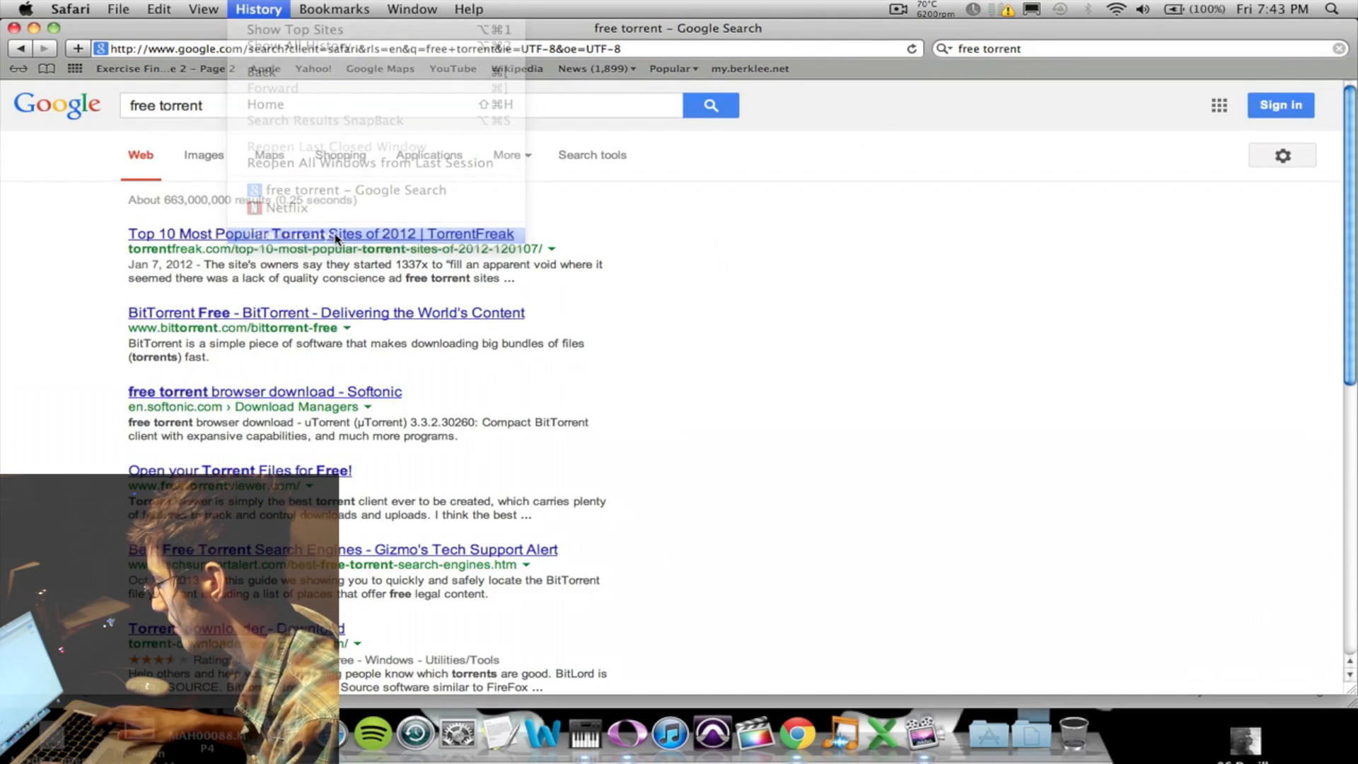